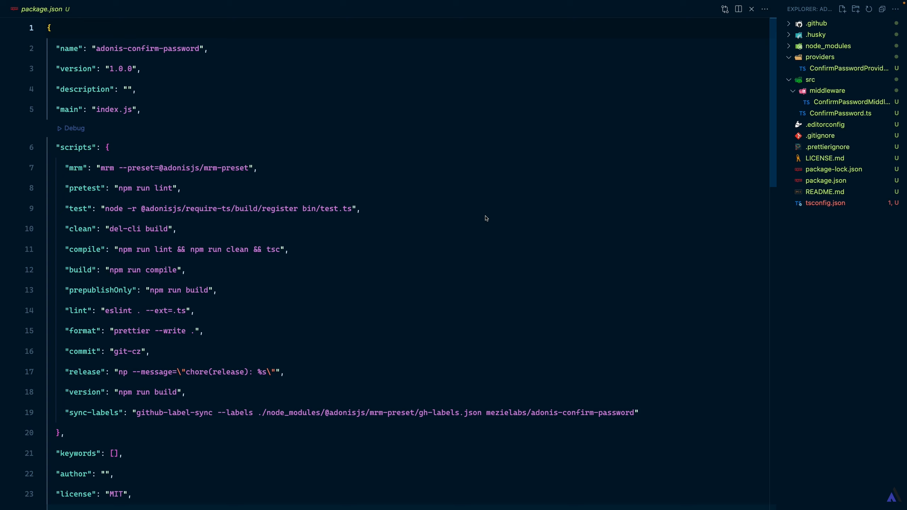
# Scroll to the end of package.json and start an "adonisjs": { key after the np block
pyautogui.scroll(-3)
pyautogui.write('},')
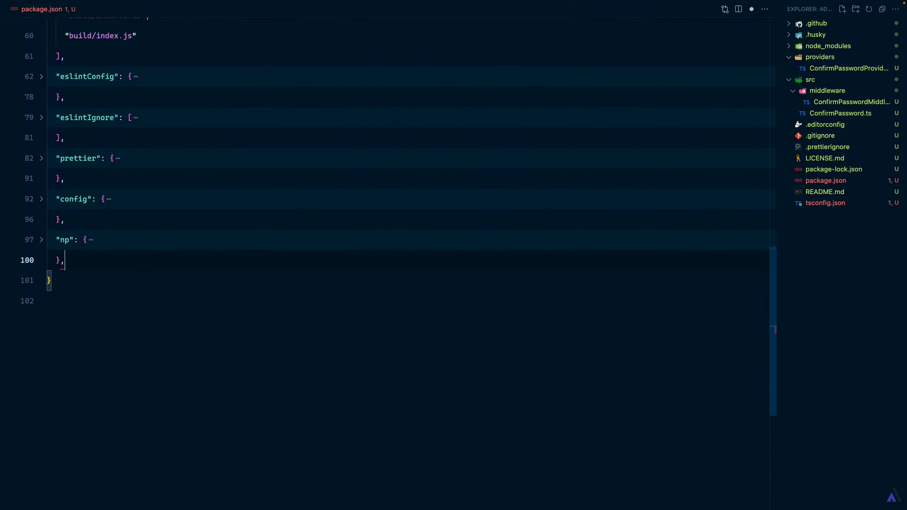
pyautogui.write('"adonisjs":')
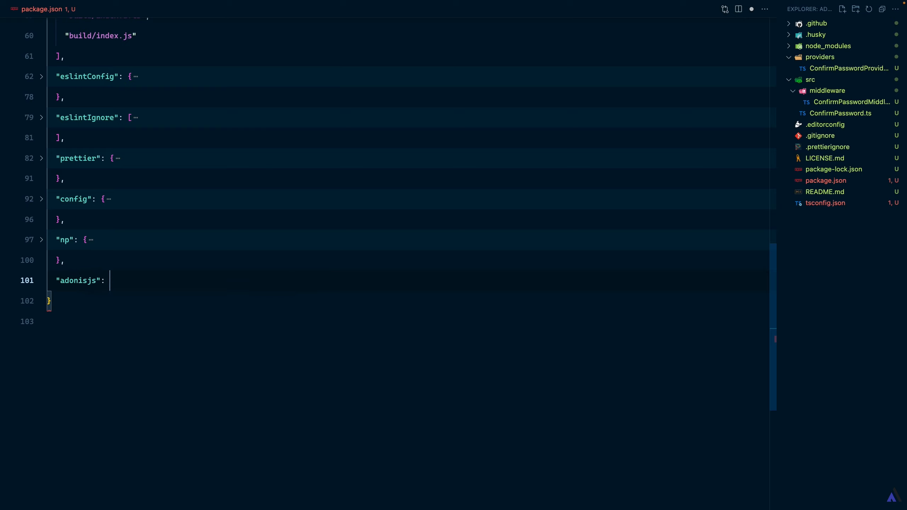
pyautogui.write('{')
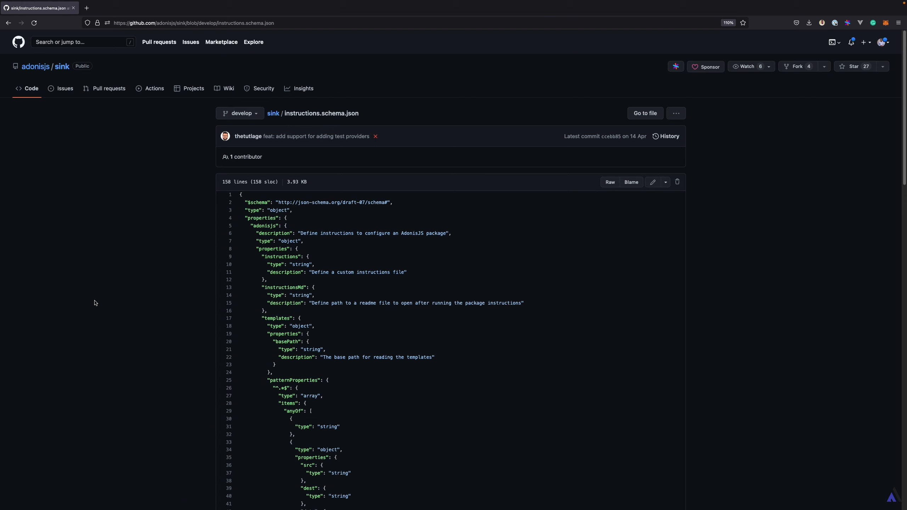
pyautogui.scroll(-3)
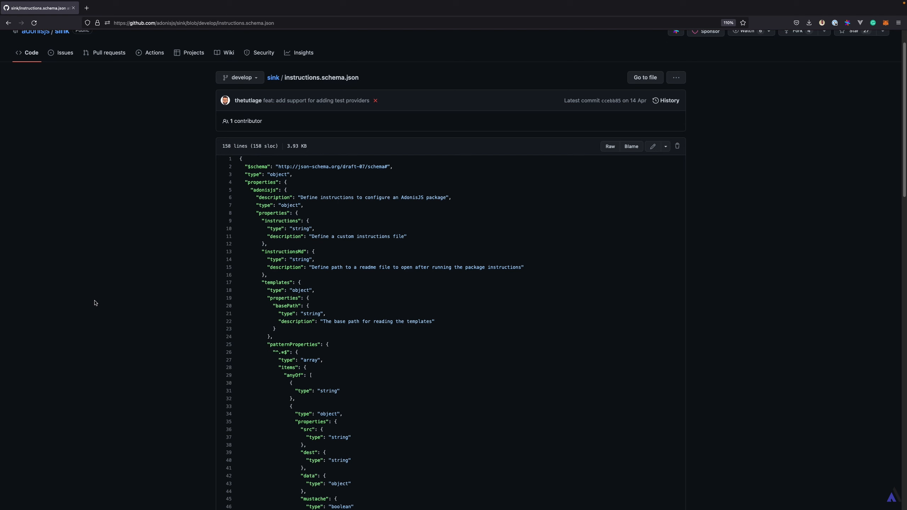
pyautogui.scroll(-3)
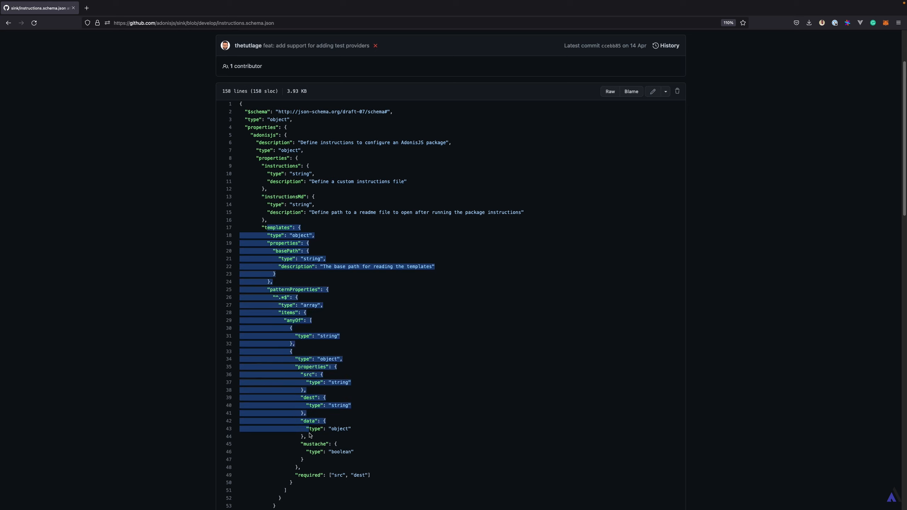
pyautogui.scroll(-3)
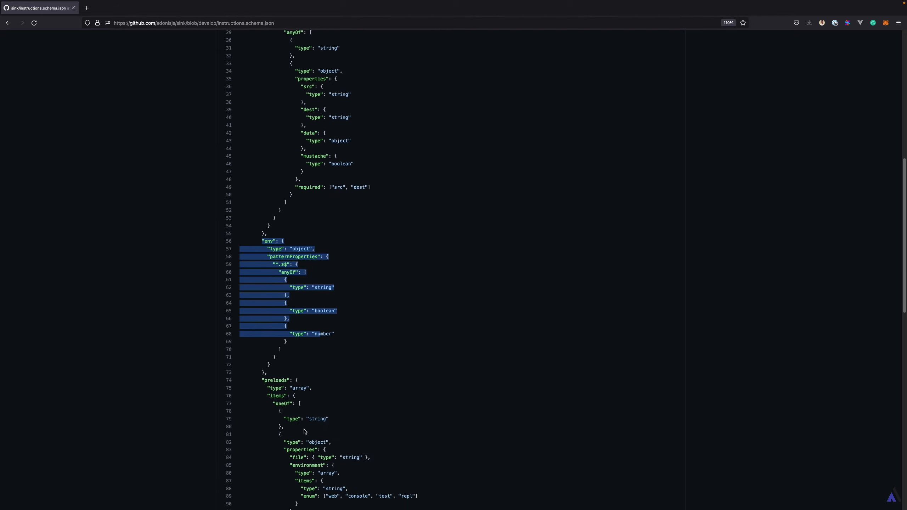
pyautogui.scroll(-3)
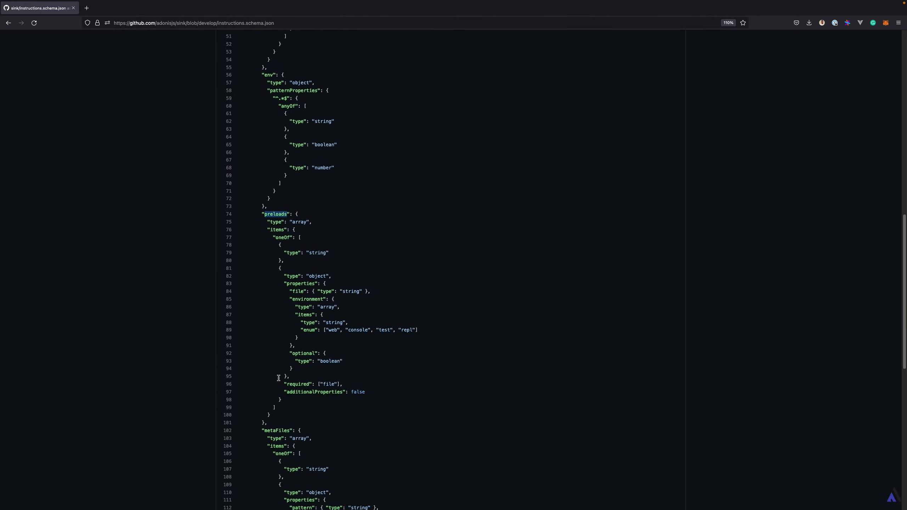
pyautogui.scroll(-3)
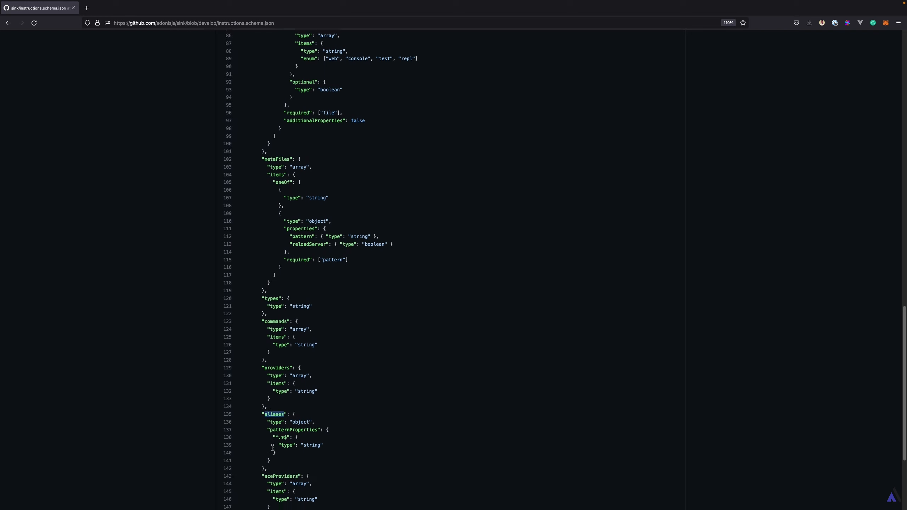
pyautogui.scroll(-3)
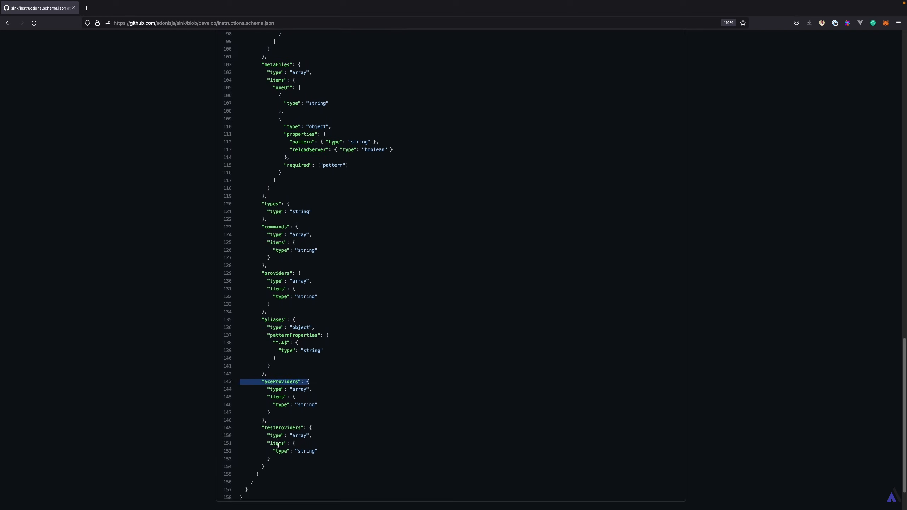
pyautogui.click(282, 428)
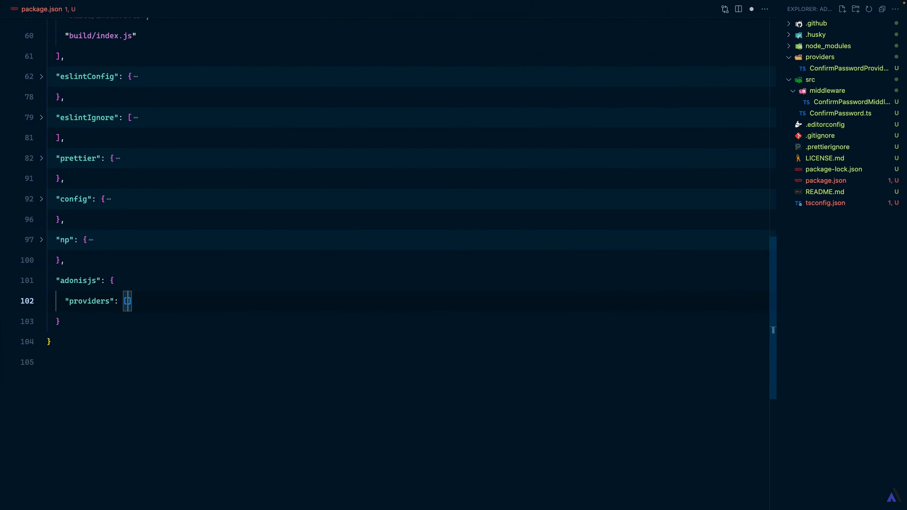
pyautogui.press('Enter')
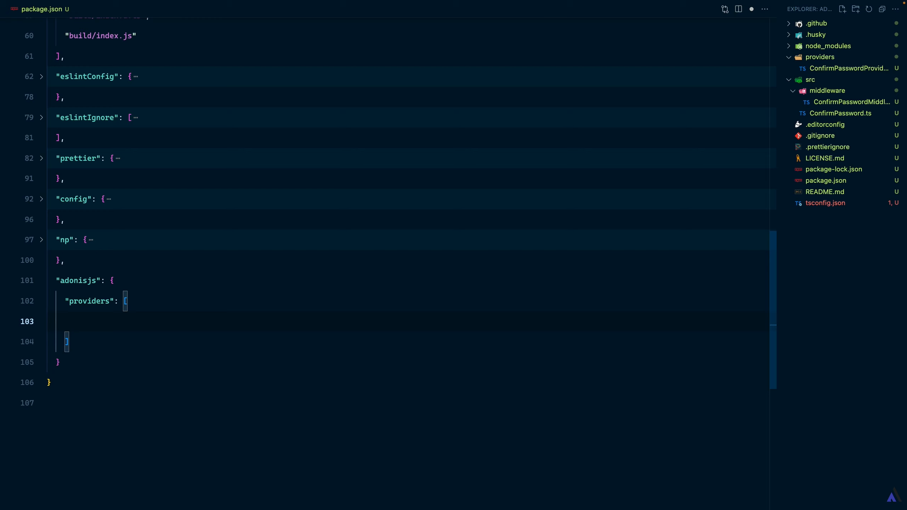
pyautogui.write('"@mez"')
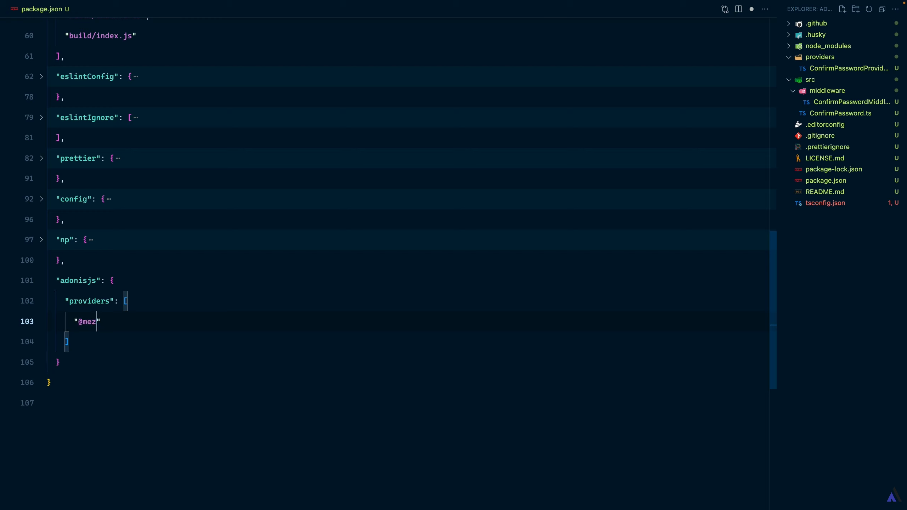
pyautogui.write('ielabs/adonis-c')
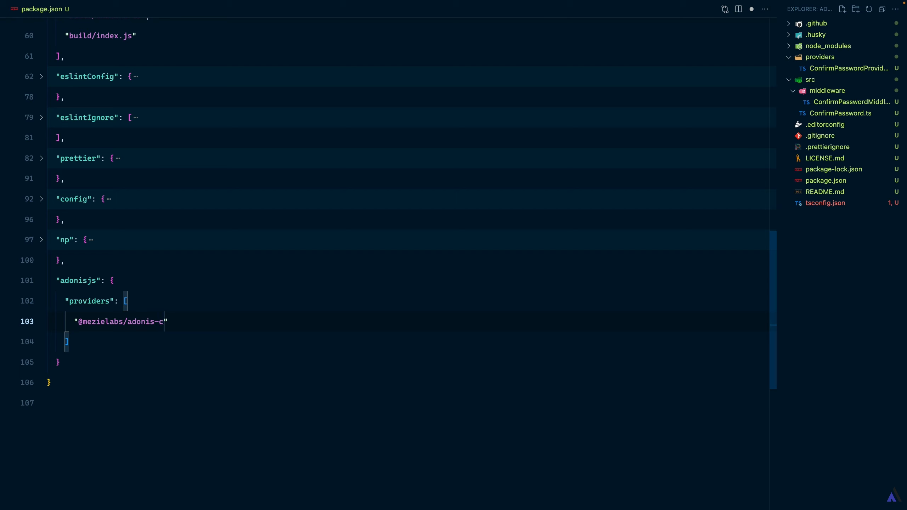
pyautogui.write('onfirm-passw')
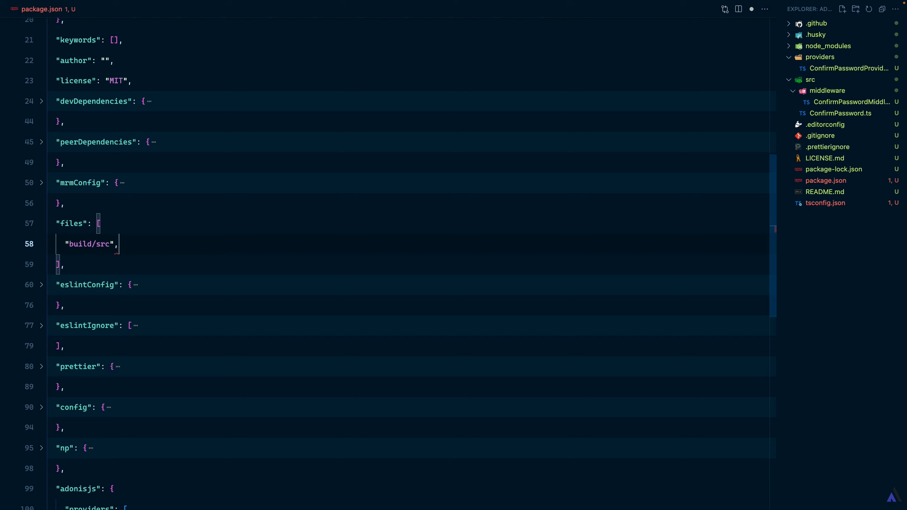
# Add "build/providers" as a second entry after "build/src" in the files array
pyautogui.doubleClick(88, 244)
pyautogui.write('"')
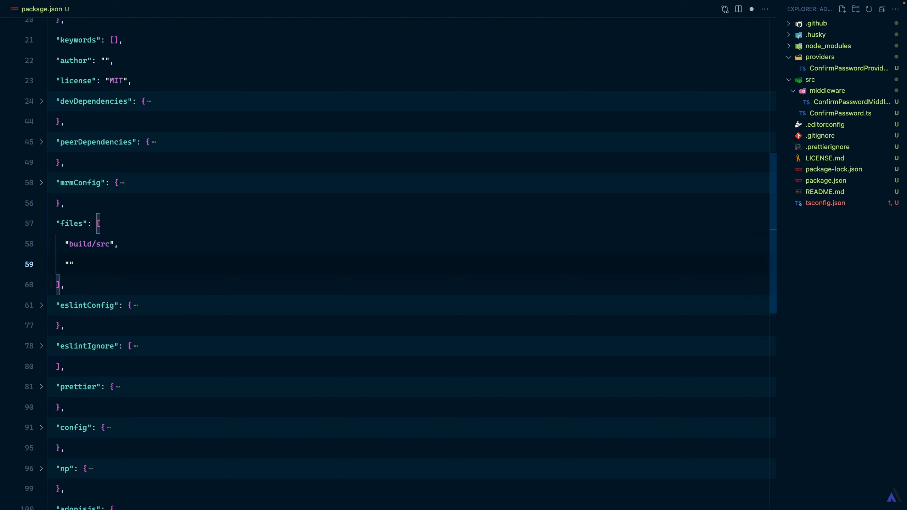
pyautogui.write('build/pro')
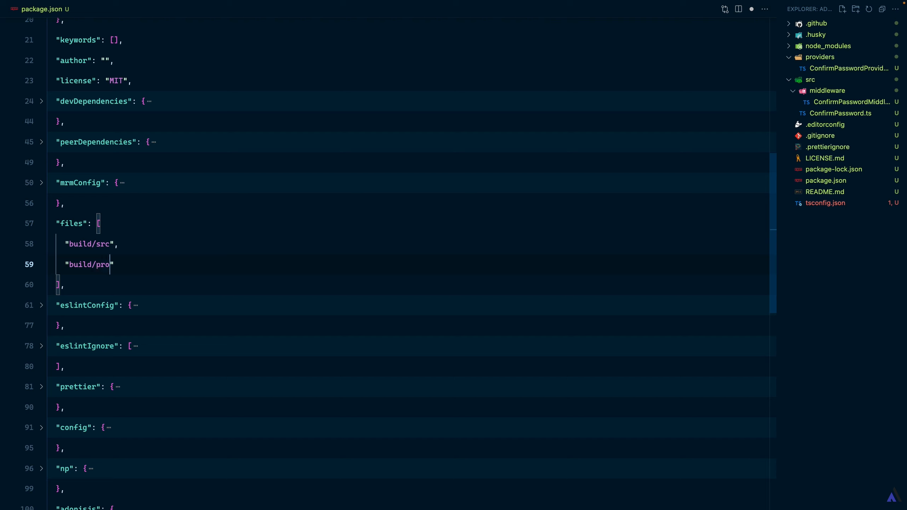
pyautogui.write('viders')
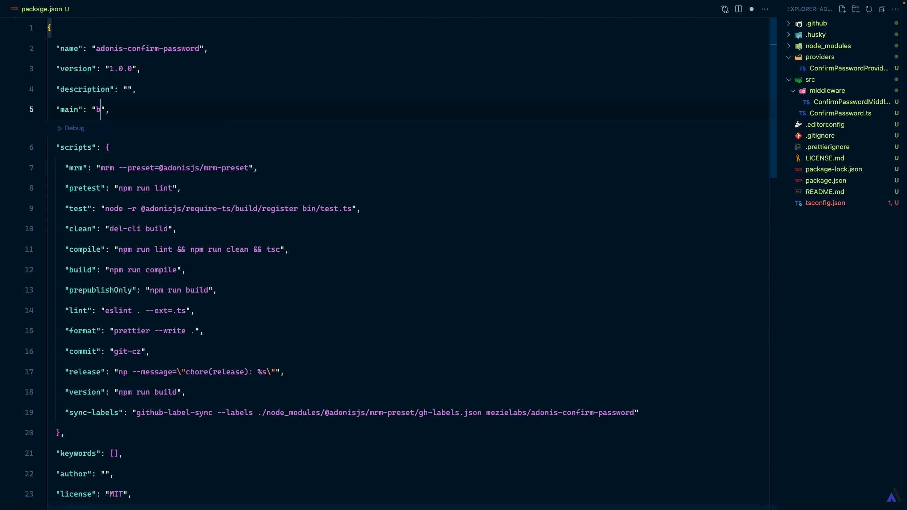
# Rewrite the main value as build/providers/ConfirmPasswordProvider.js
pyautogui.write('uild/pro')
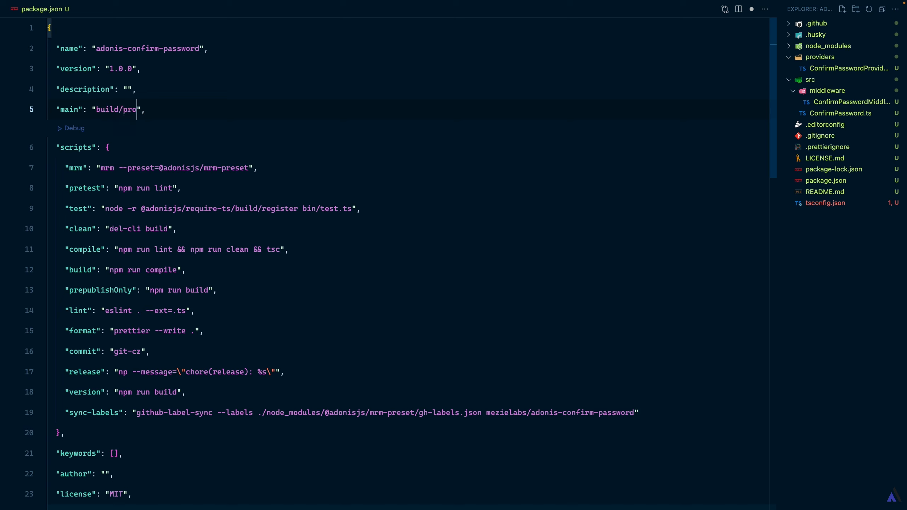
pyautogui.write('viders/ConfirmPasswordPr')
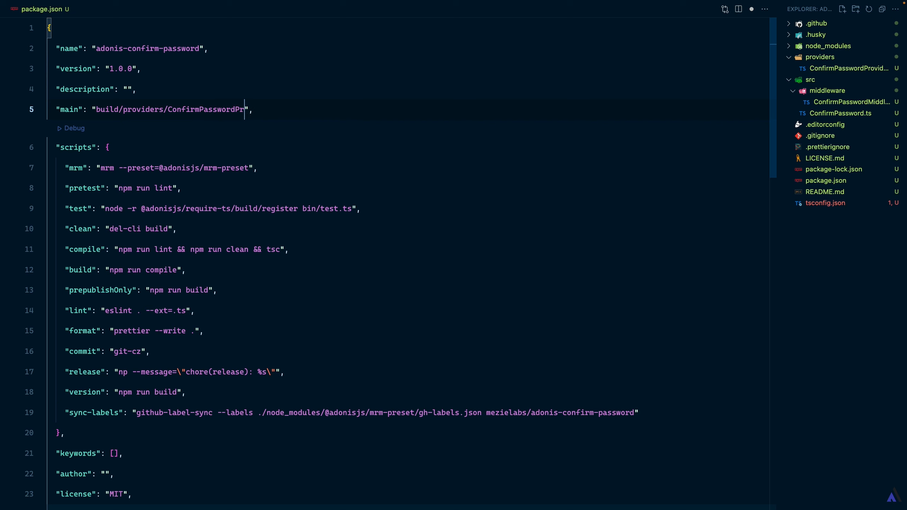
pyautogui.write('ovider.js')
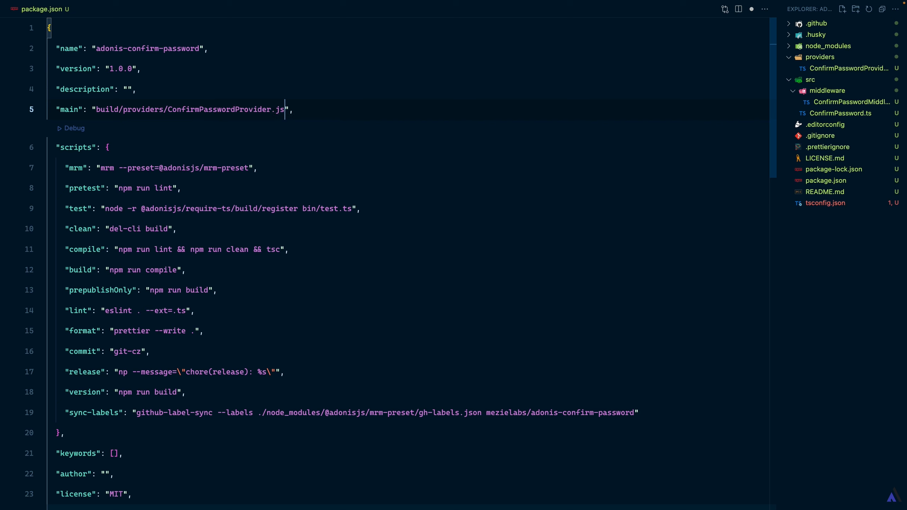
# Check the ConfirmPasswordProvider file name, then return to package.json's main entry
pyautogui.click(849, 68)
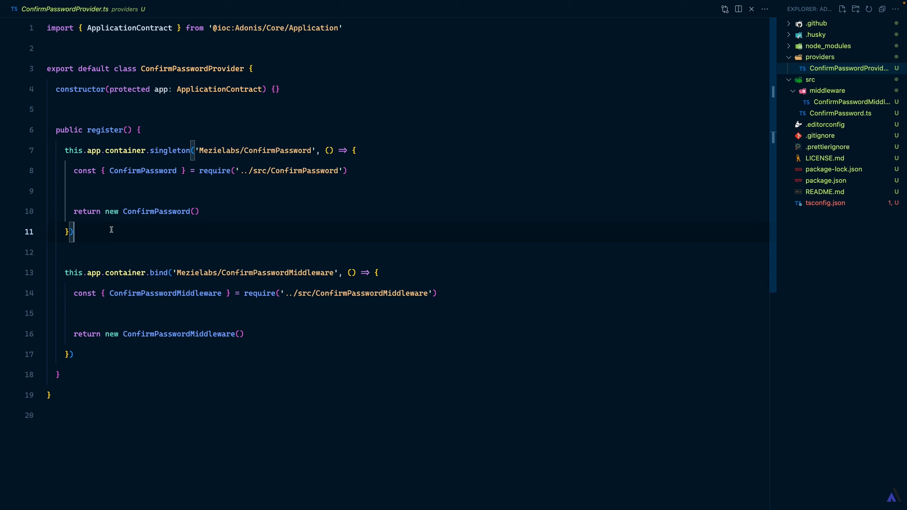
pyautogui.click(826, 180)
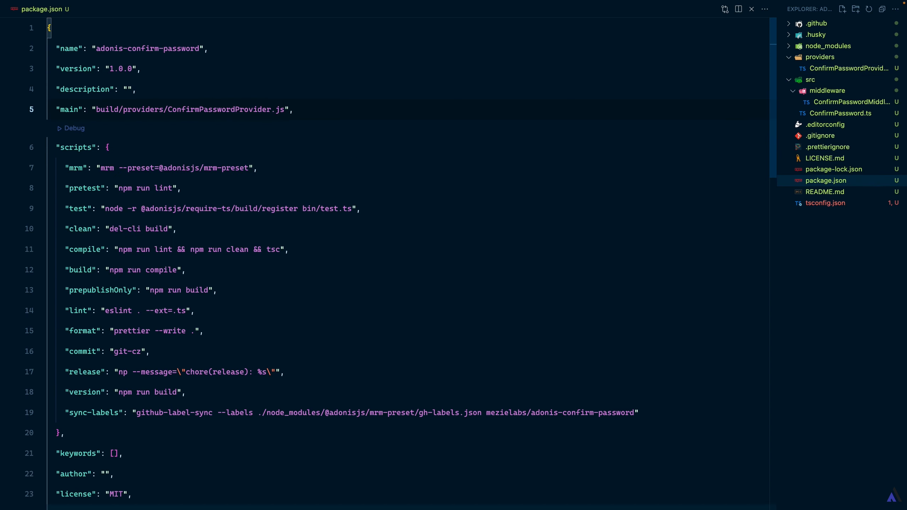
pyautogui.click(285, 109)
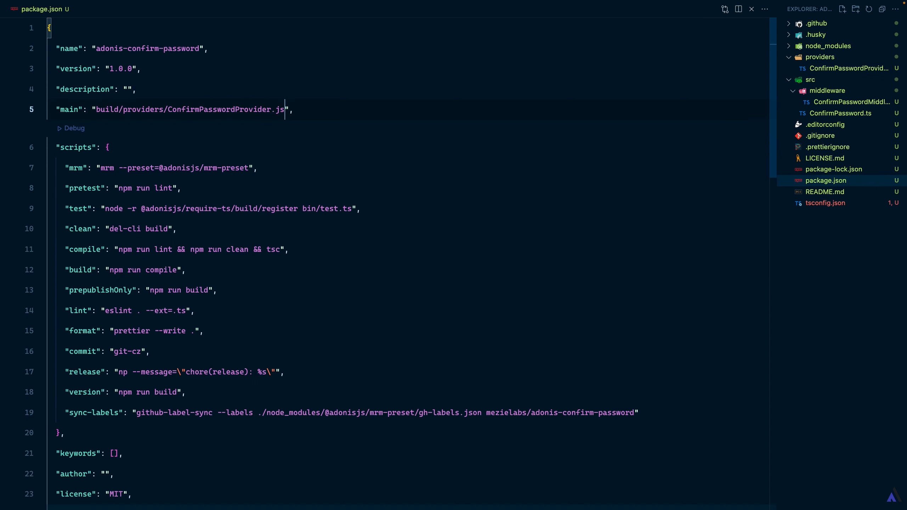